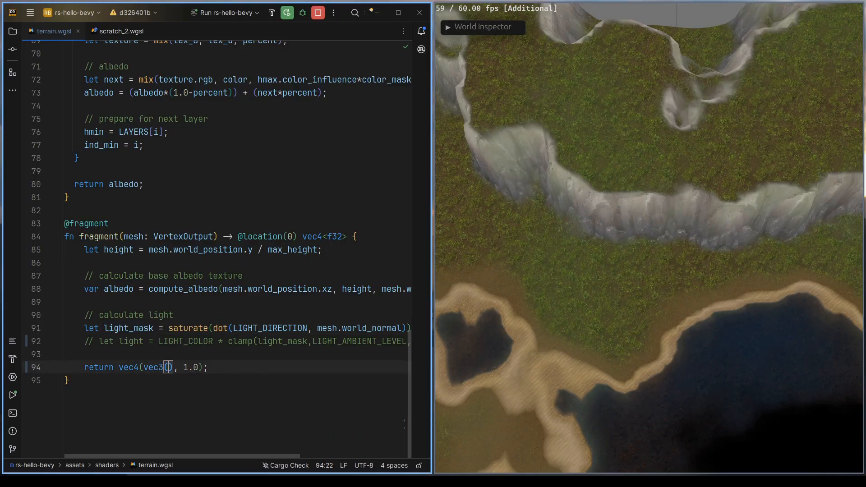
Output light_mask as the terrain shader colour, then bring up the older player spawn code.
text(light_mask)
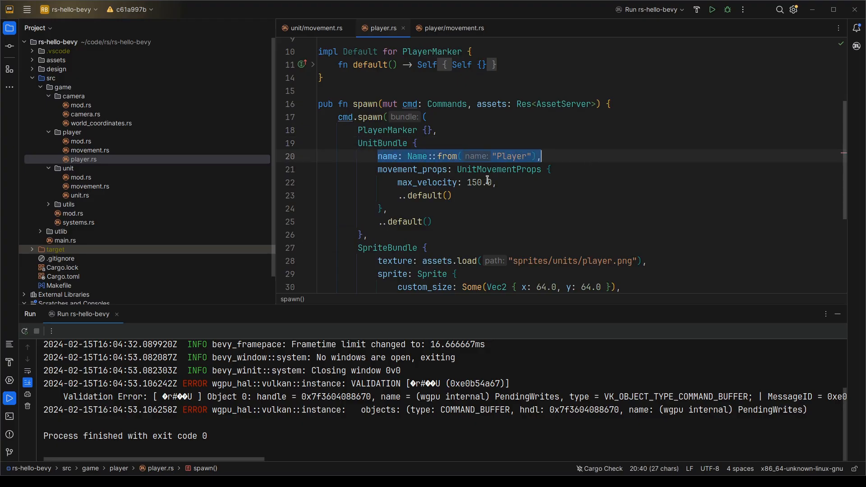
scroll(down, 3)
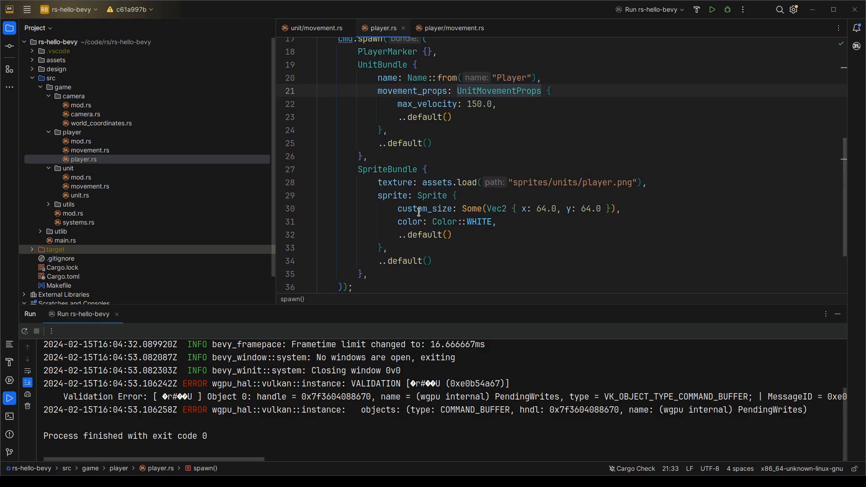
click(712, 9)
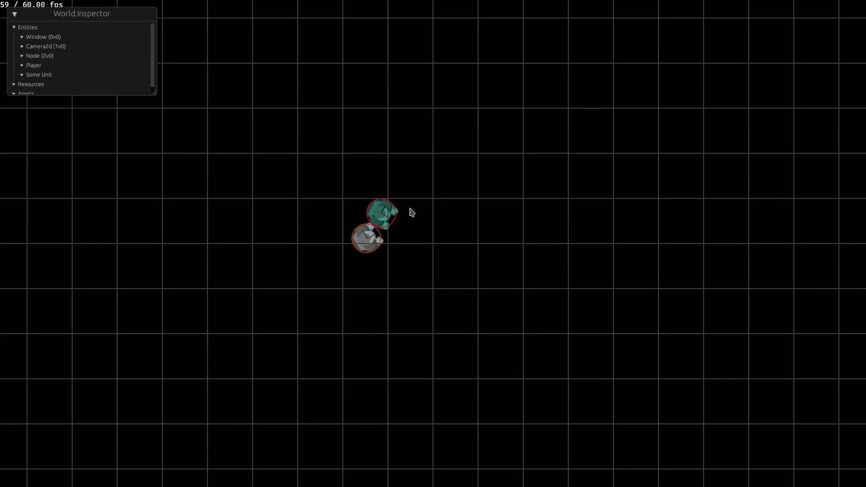
click(14, 13)
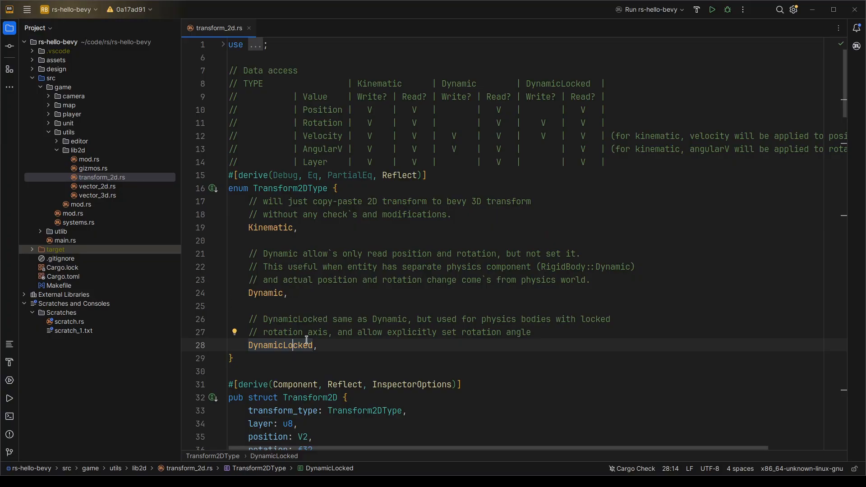
Scroll past the Transform2DType enum to the Transform2D struct and its constructors.
scroll(down, 3)
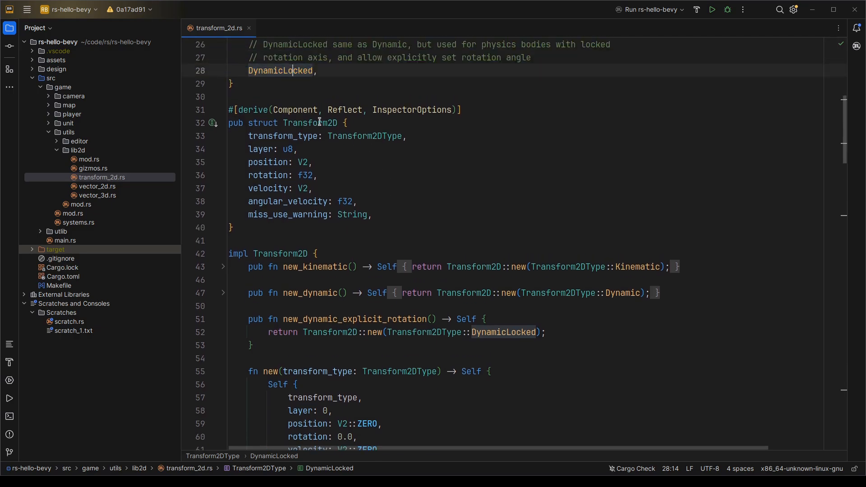
scroll(down, 3)
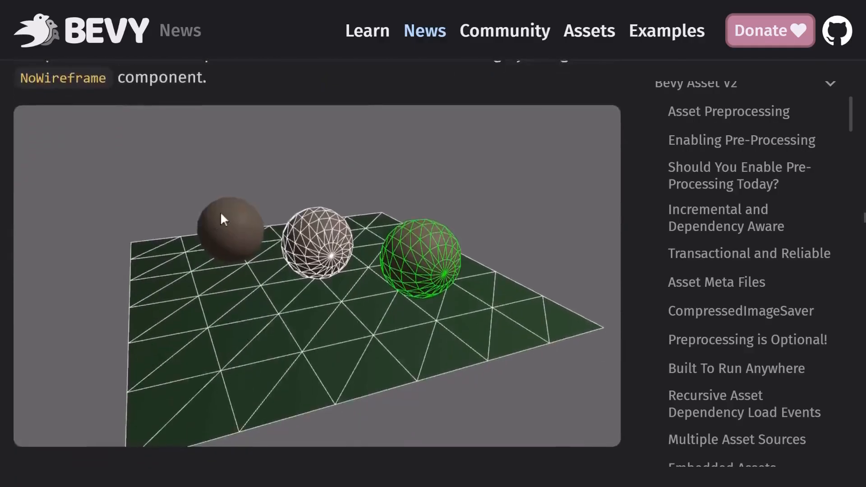
Browse the Bevy wireframe example, then show Unreal Engine 5 needing nearly 115 GB.
click(81, 31)
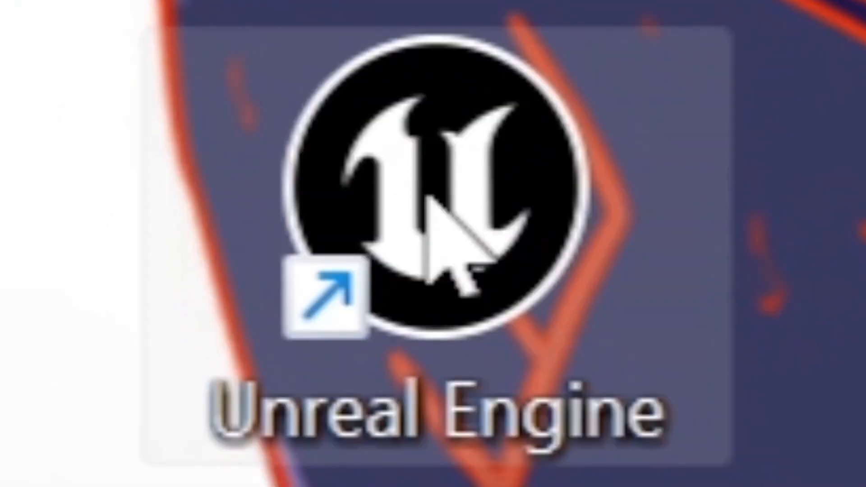
double_click(431, 193)
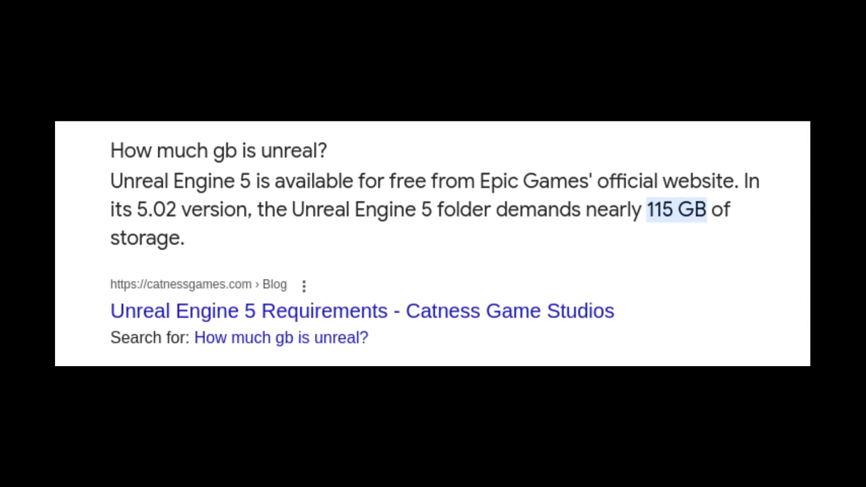
Switch to Blender and show the low-poly humanoid body mesh with its rig.
key(alt+tab)
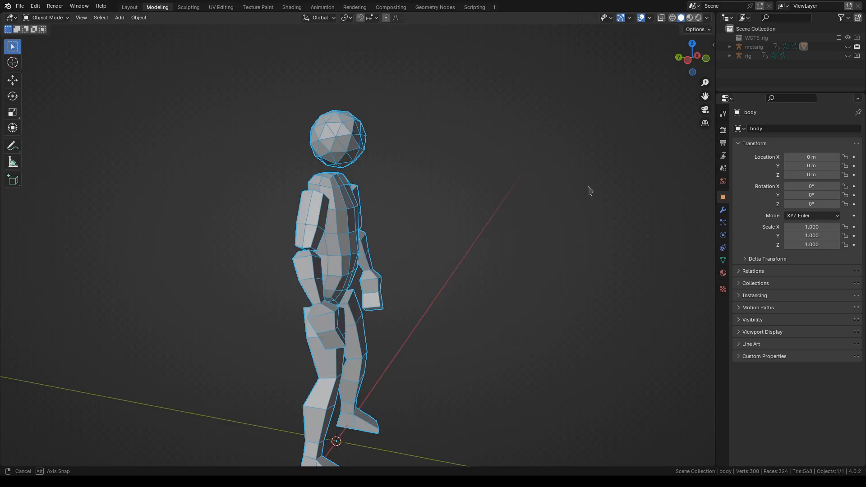
key(Tab)
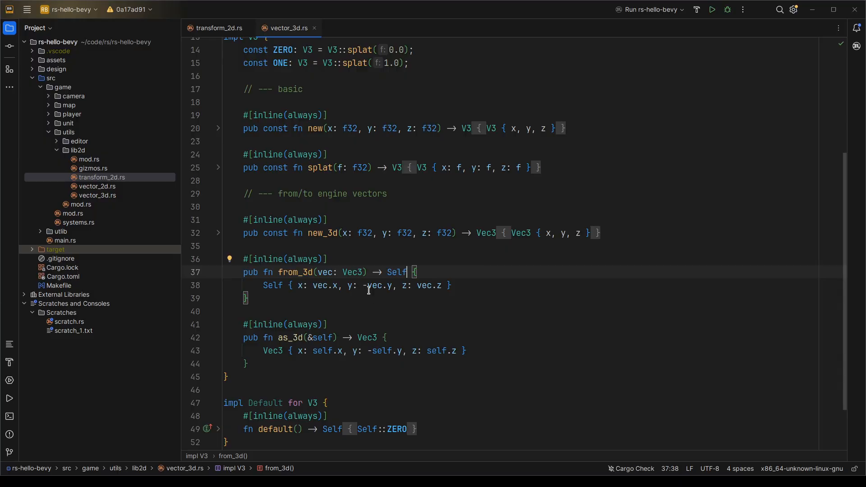
Mark the negated y in from_3d and as_3d, then revisit the Transform2DType enum.
double_click(377, 286)
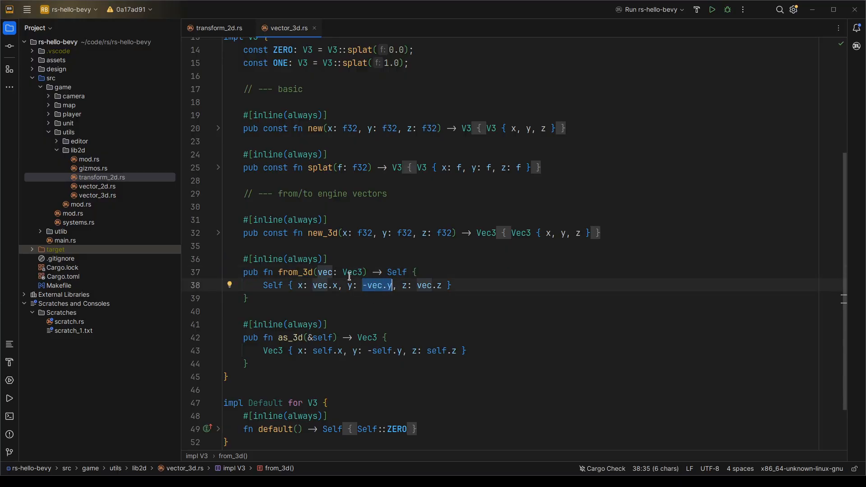
click(385, 350)
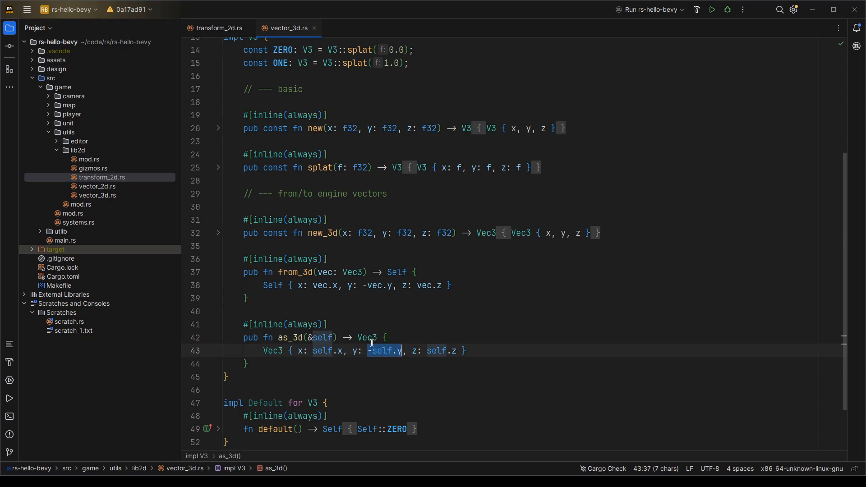
mouse_move(301, 254)
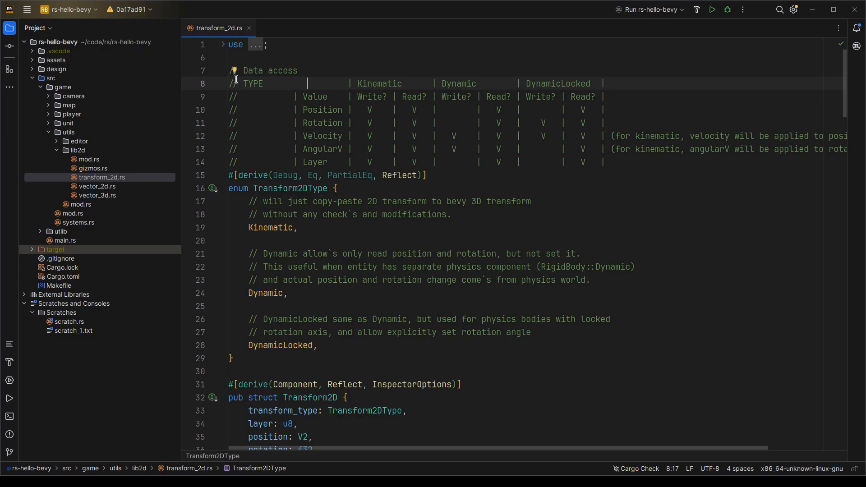
click(290, 188)
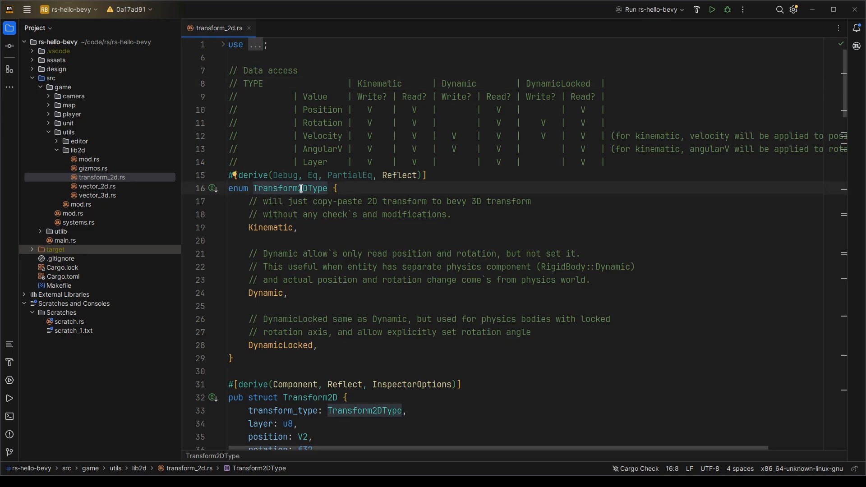
scroll(down, 3)
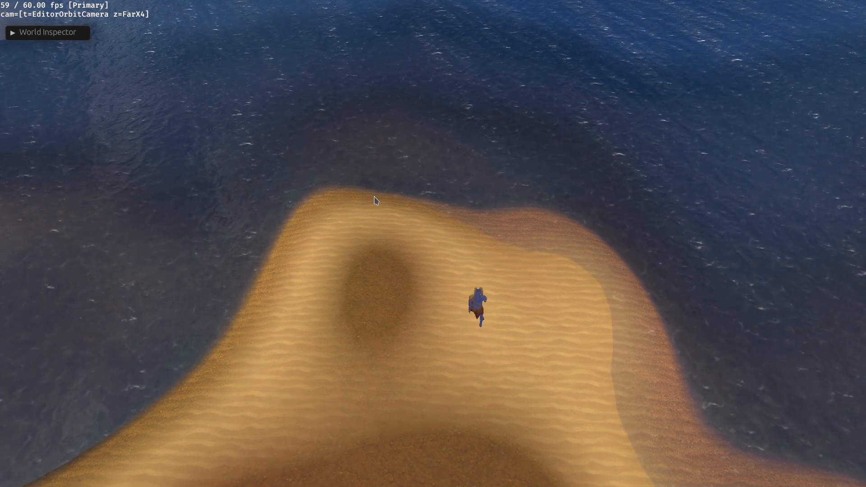
Run rs-hello-bevy and view the player character on the sandy island.
click(47, 33)
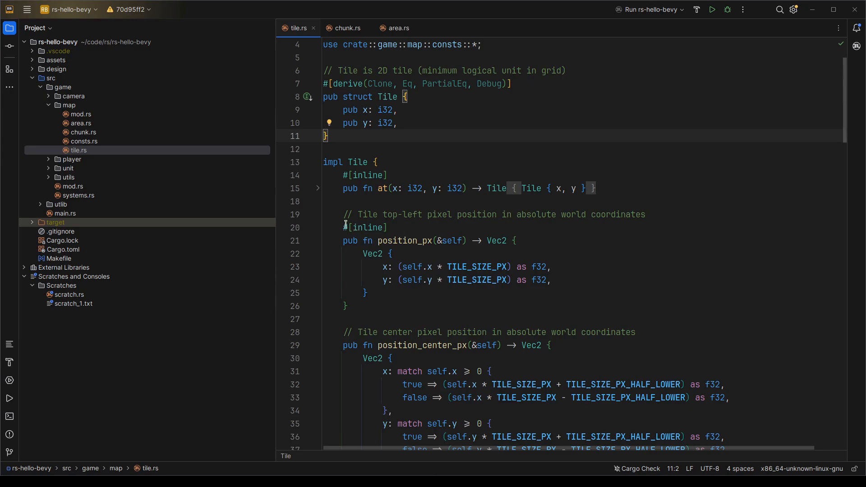
Bring up tile.rs and review the Tile struct's top-left pixel position helpers.
click(343, 214)
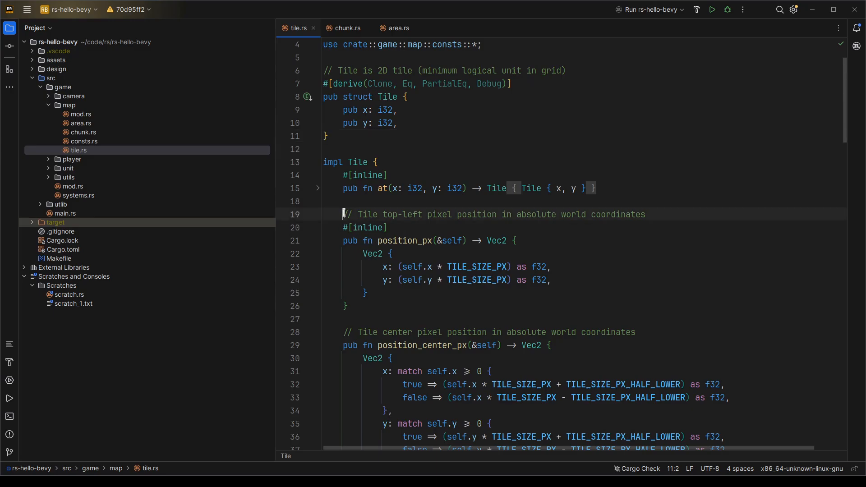
click(712, 9)
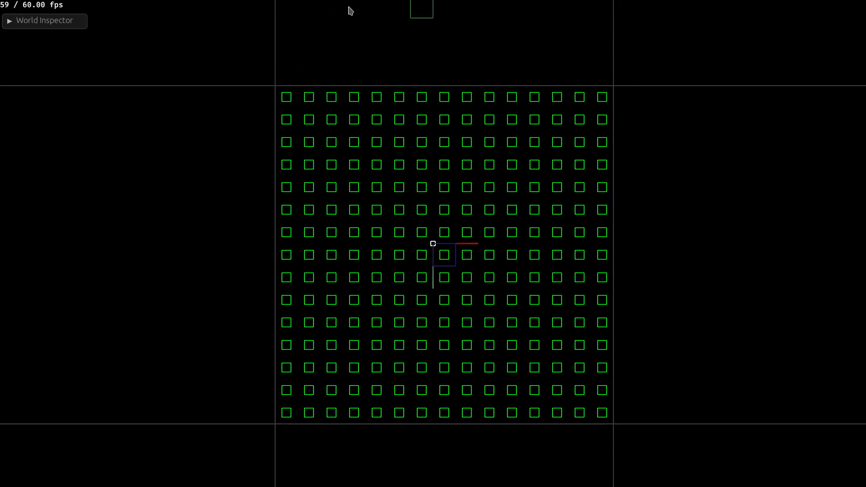
click(44, 21)
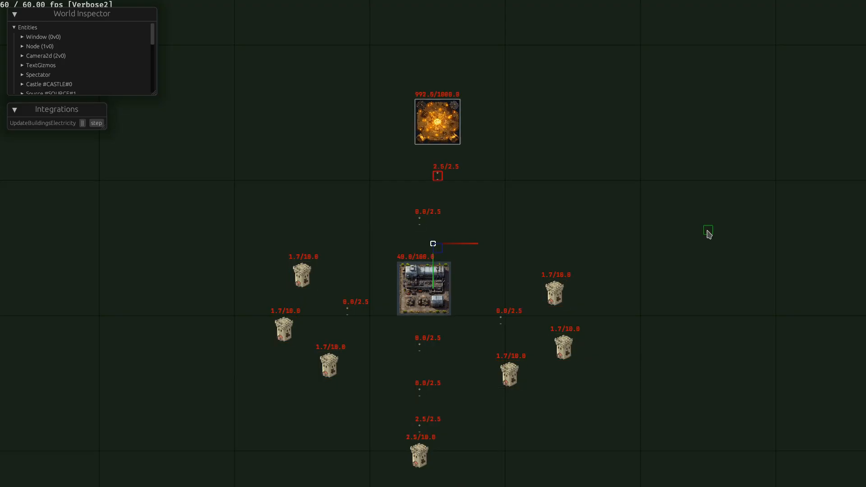
click(96, 122)
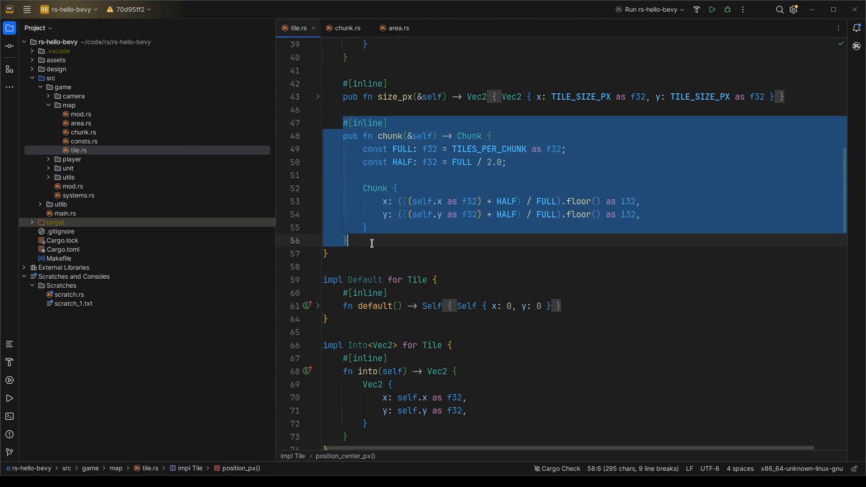
scroll(up, 3)
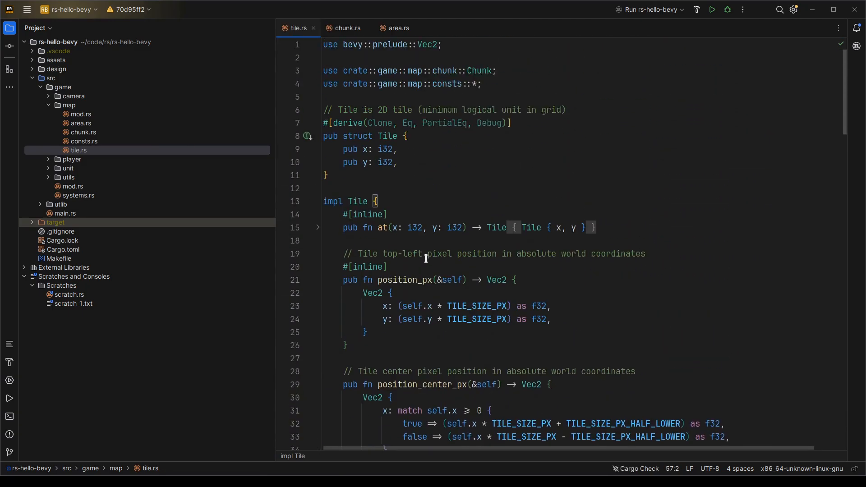
mouse_move(638, 120)
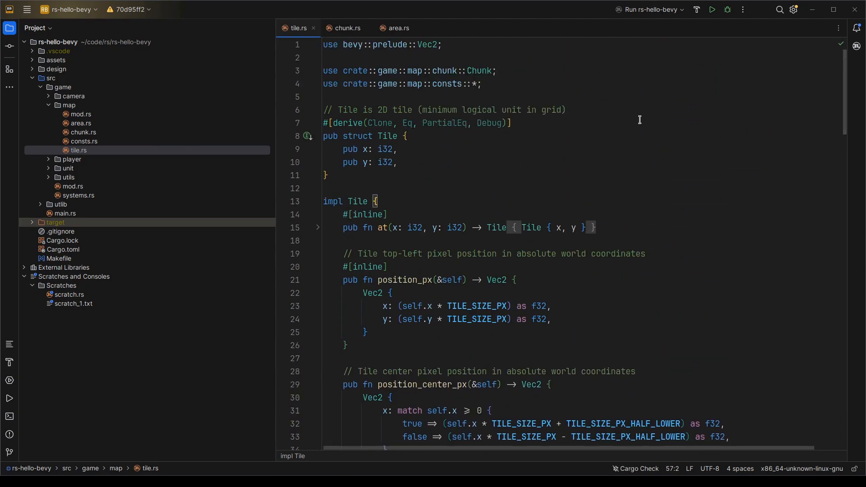
click(712, 9)
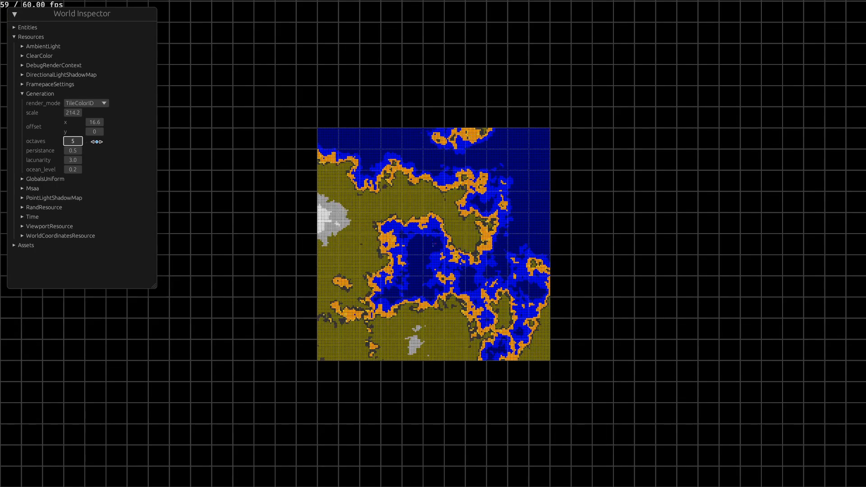
Lower the Generation octaves from 5 to 4 and zoom into the regenerated map.
click(93, 141)
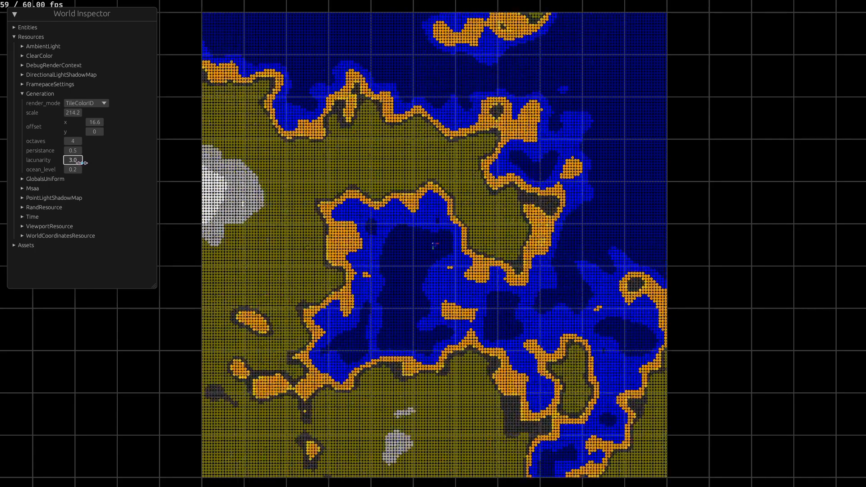
click(86, 103)
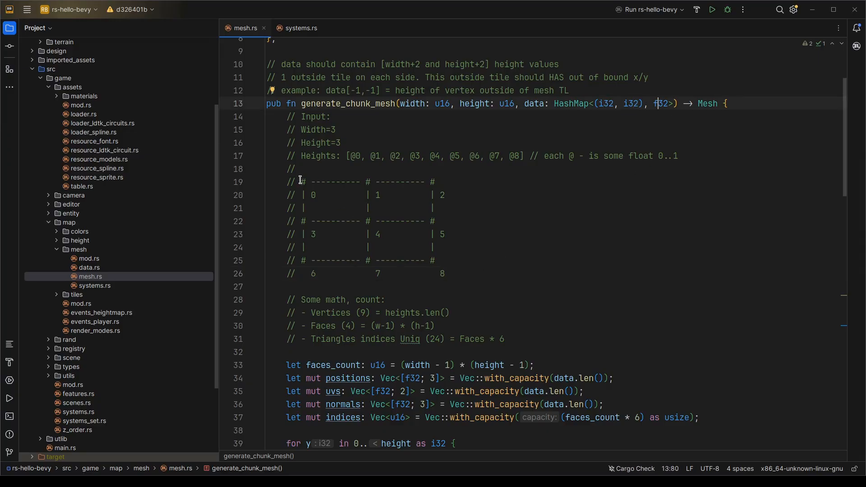
click(712, 9)
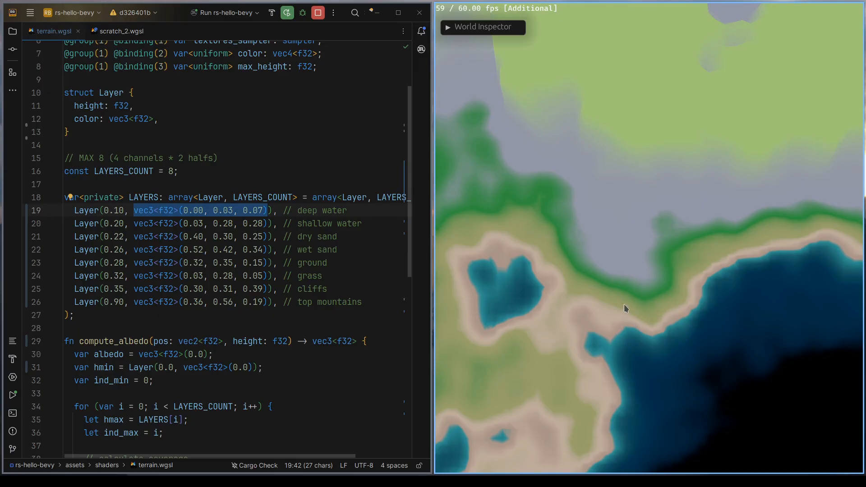
mouse_move(696, 147)
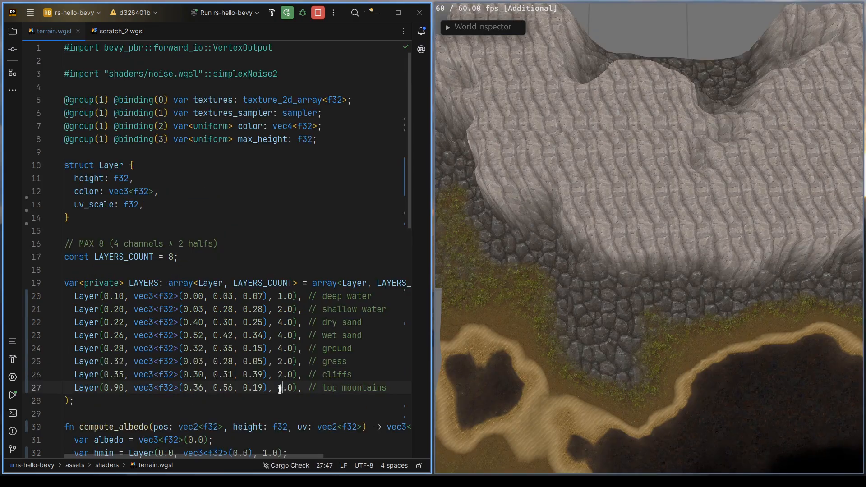
Set the top mountains uv scale to 125., then inspect the diffuse lighting calculation.
text(125.)
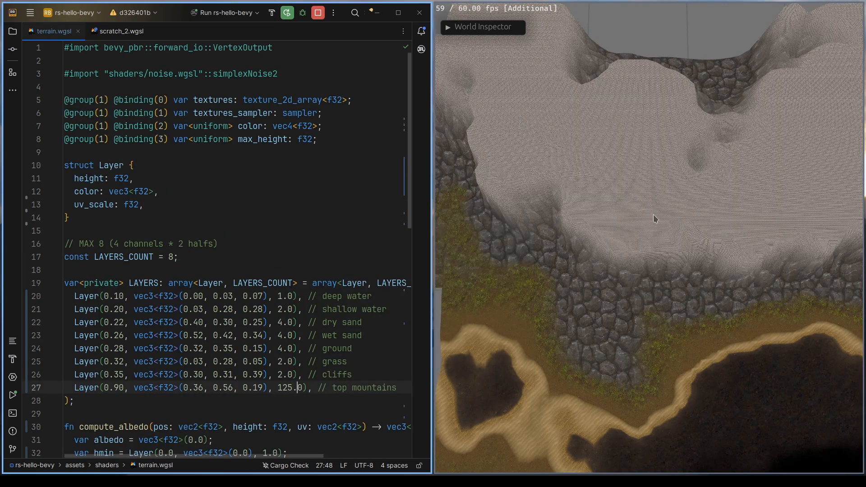
double_click(284, 387)
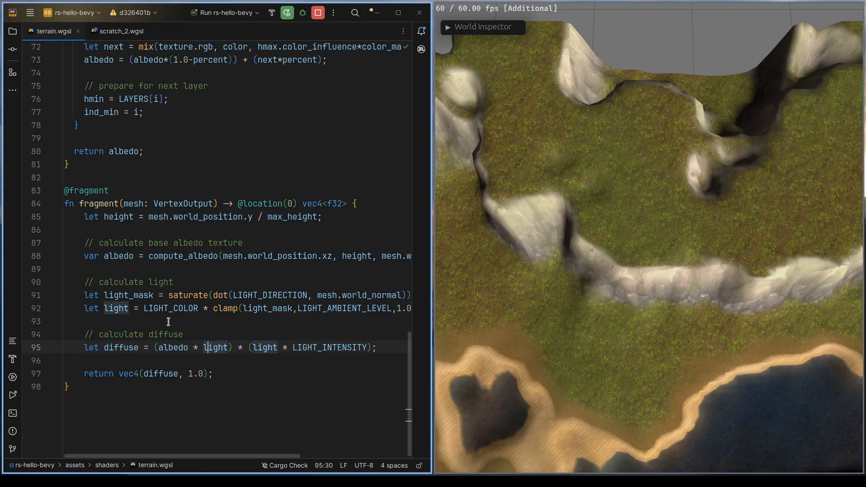
click(312, 348)
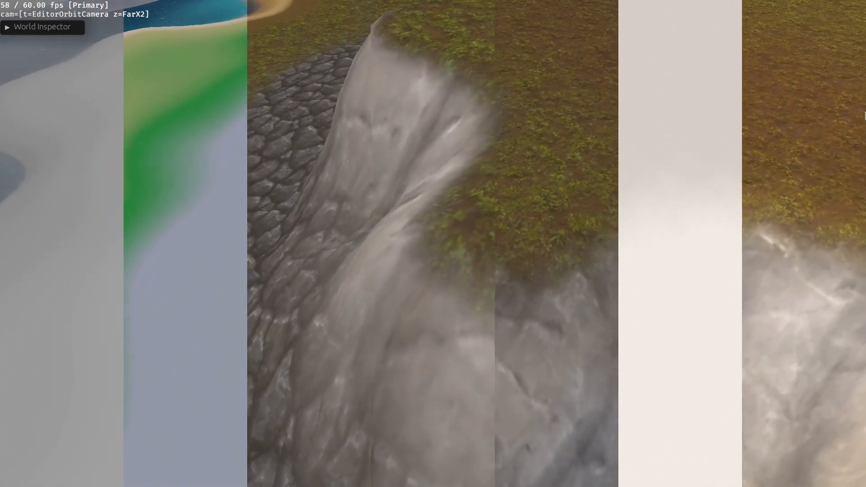
Orbit the editor camera close to a cliff to view grassy slopes and rocky faces.
click(41, 26)
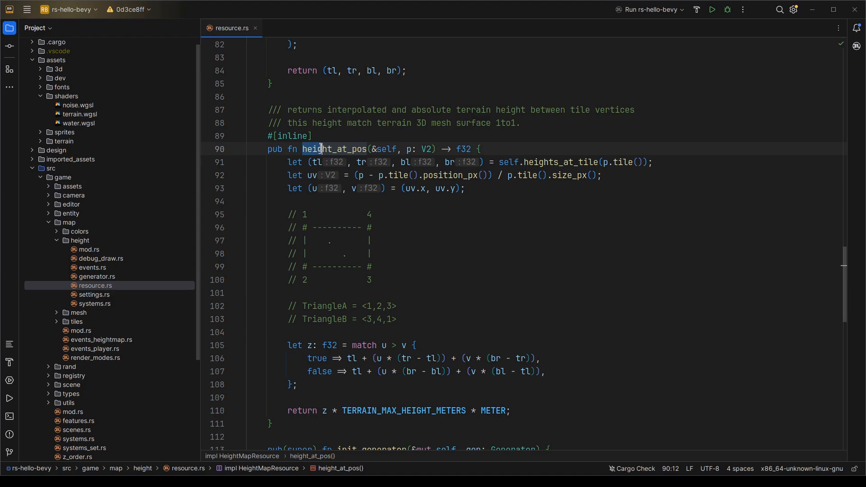
Find usages of height_at_pos, landing in transform_2d.rs at transform_apply.
click(425, 149)
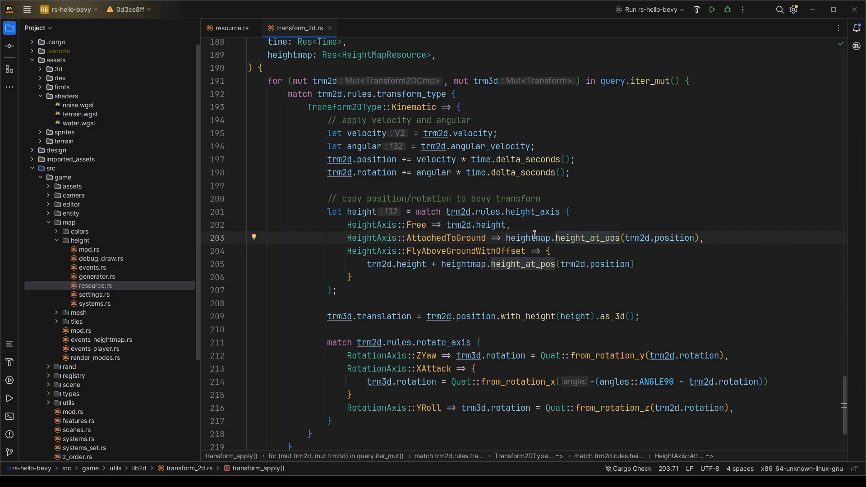
Highlight the heightmap usages in transform_apply where ground-attached height is set.
click(460, 238)
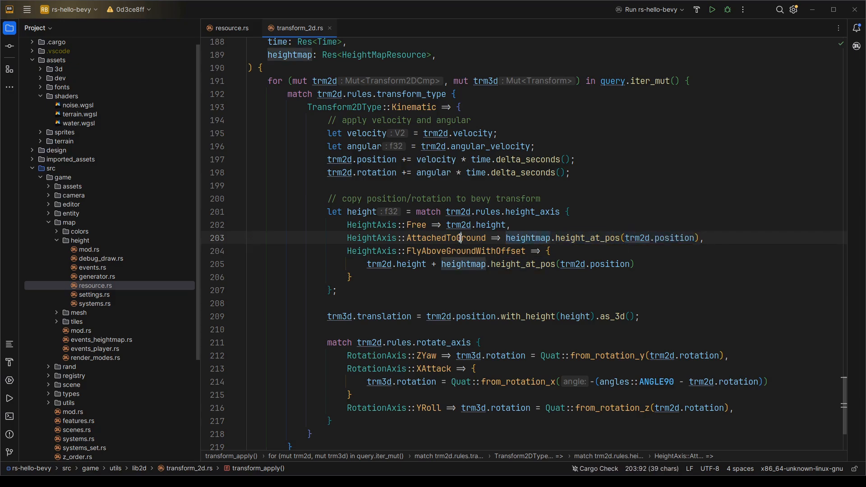
click(407, 250)
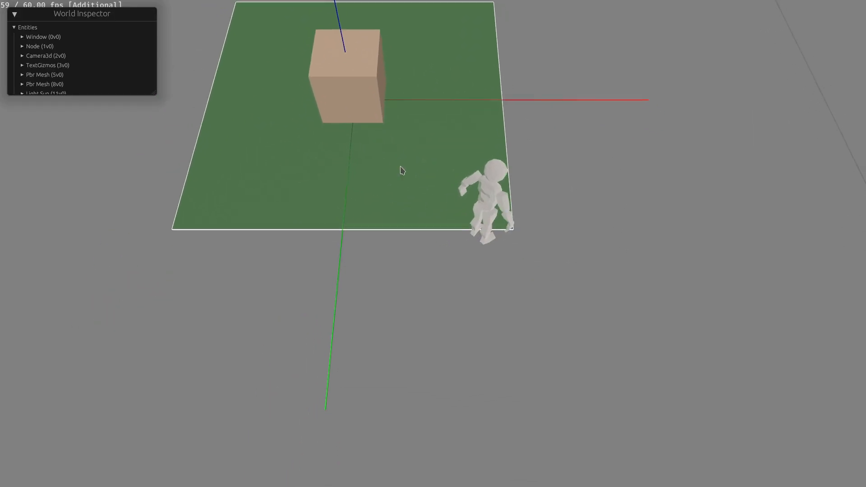
scroll(down, 3)
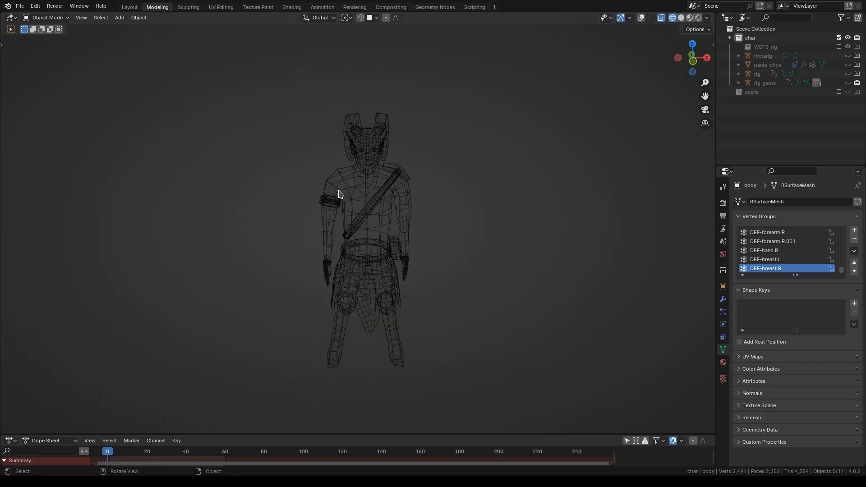
Move to the Texture Paint workspace showing the character's diffuse texture and UVs.
click(257, 6)
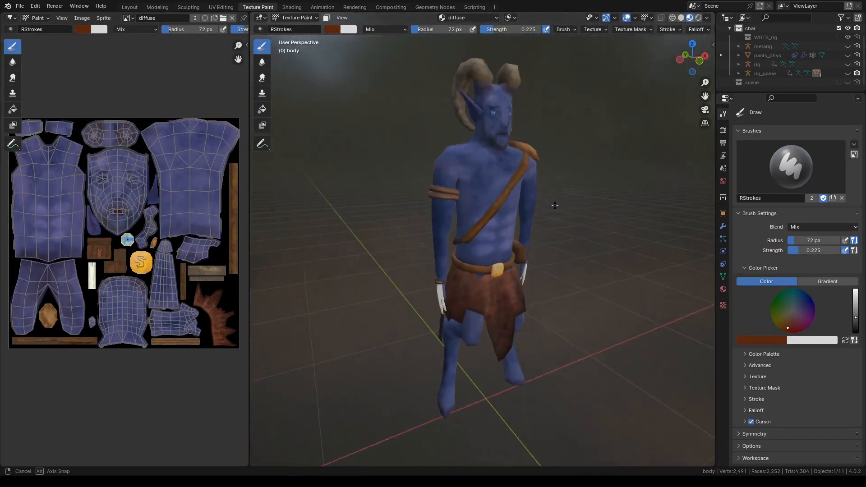
click(322, 6)
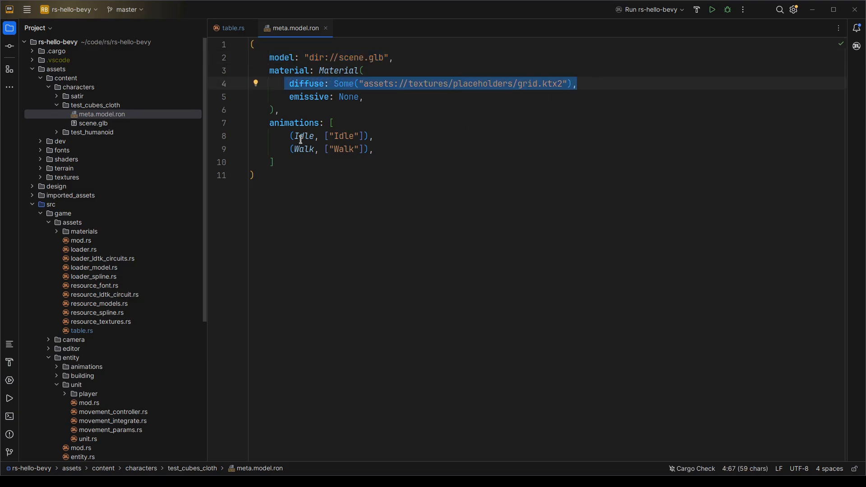
Review meta.model.ron for test_cubes_cloth with its Idle and Walk animations.
click(303, 136)
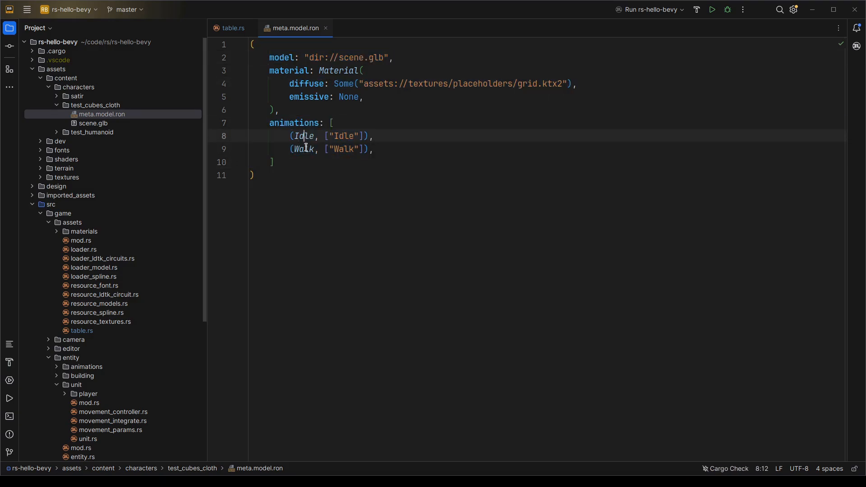
click(711, 9)
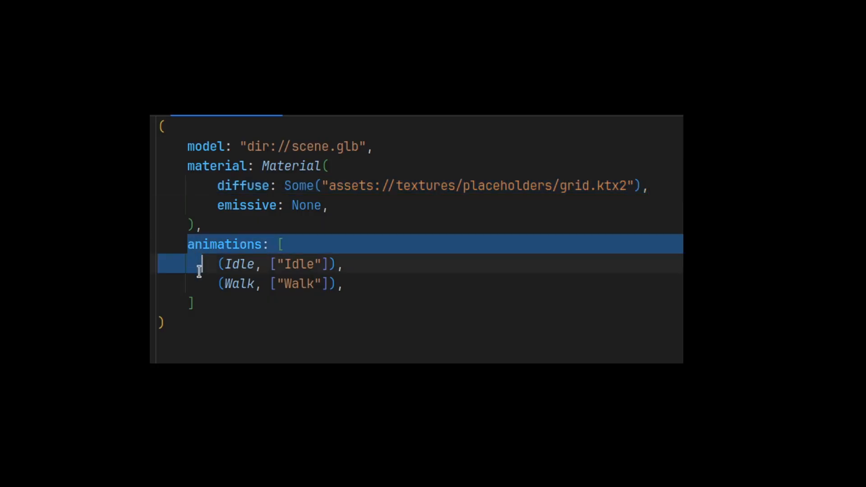
In the World Inspector, uncheck is_attacking under AnimationDataCmp so the character idles.
double_click(239, 265)
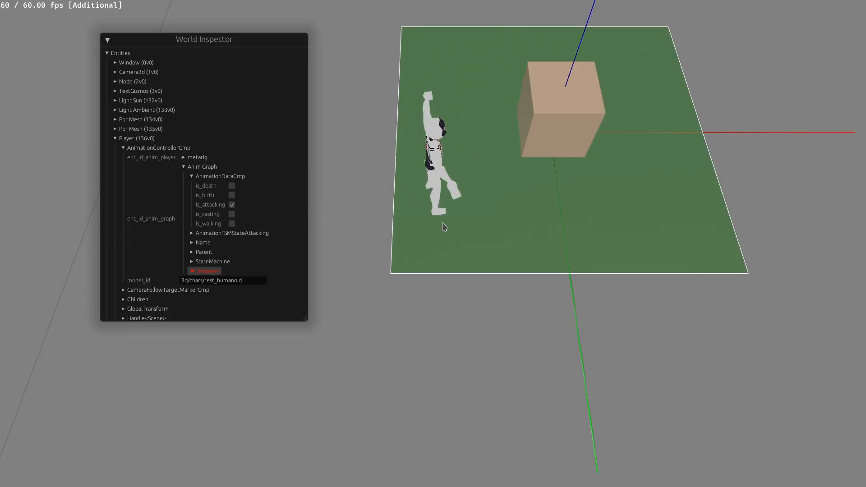
click(231, 205)
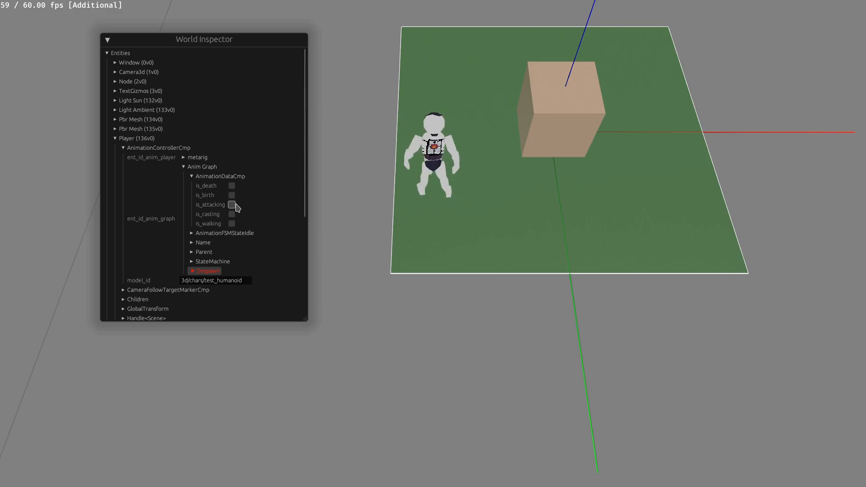